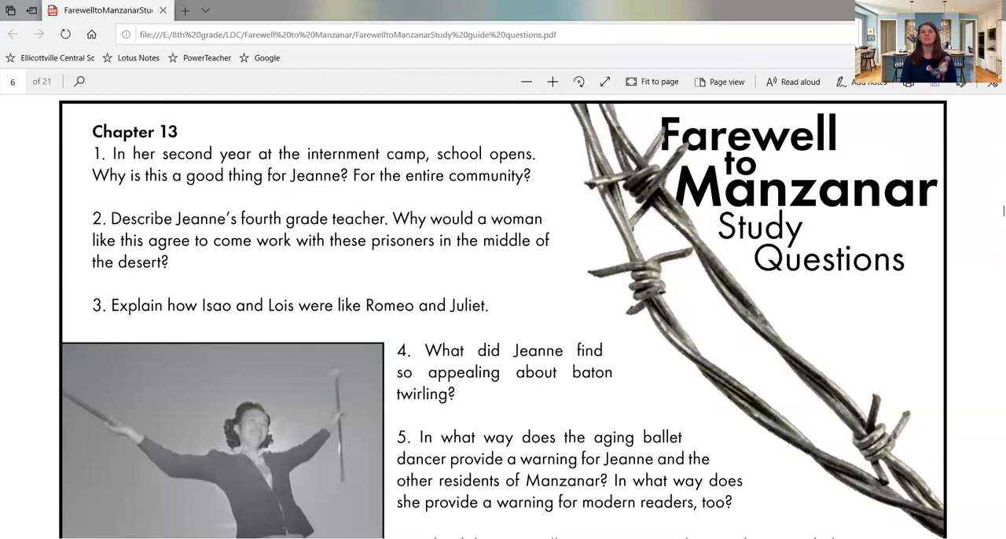
mouse_move(723, 447)
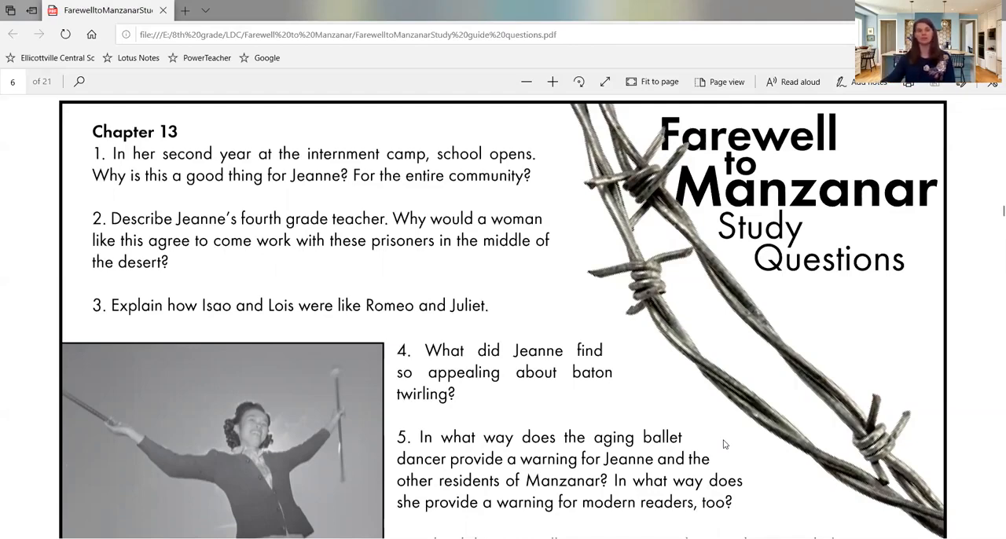
Advance the book through the spread of pages 106–107 and on to pages 108–109
scroll("down", 3)
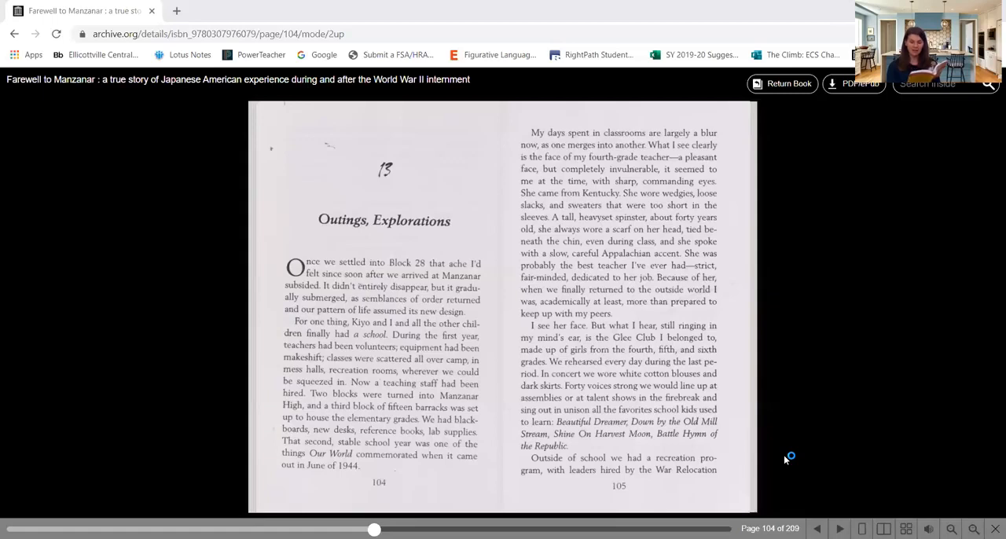
mouse_move(785, 459)
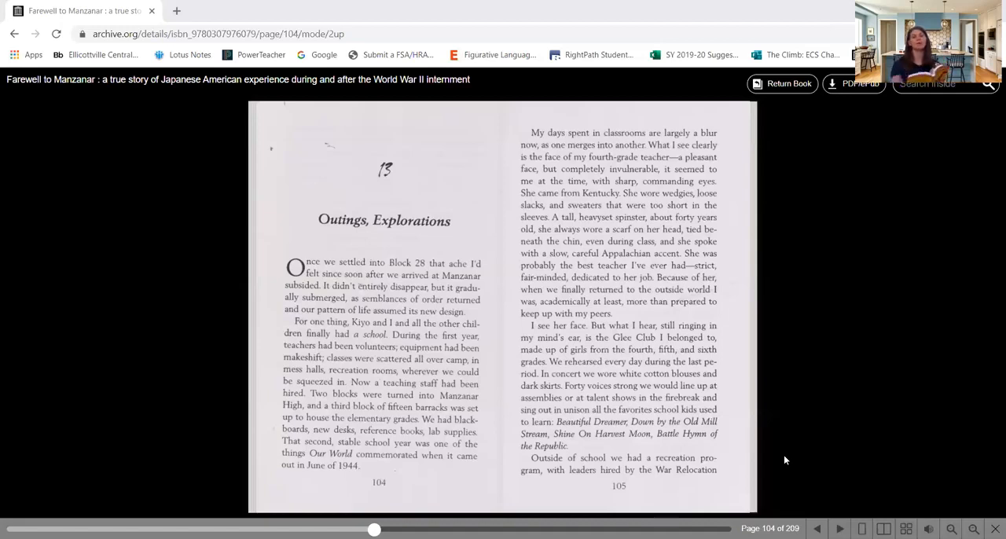
left_click(839, 528)
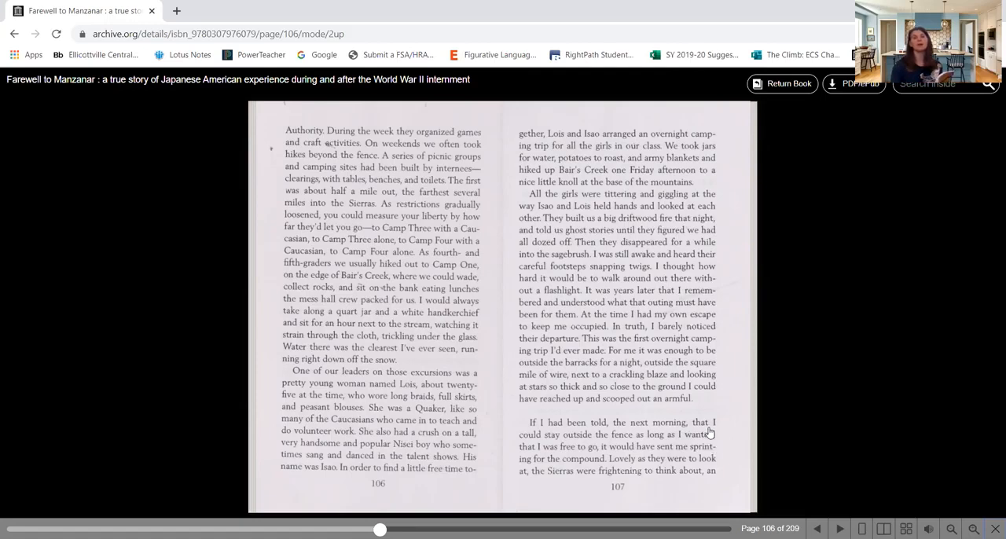
left_click(840, 529)
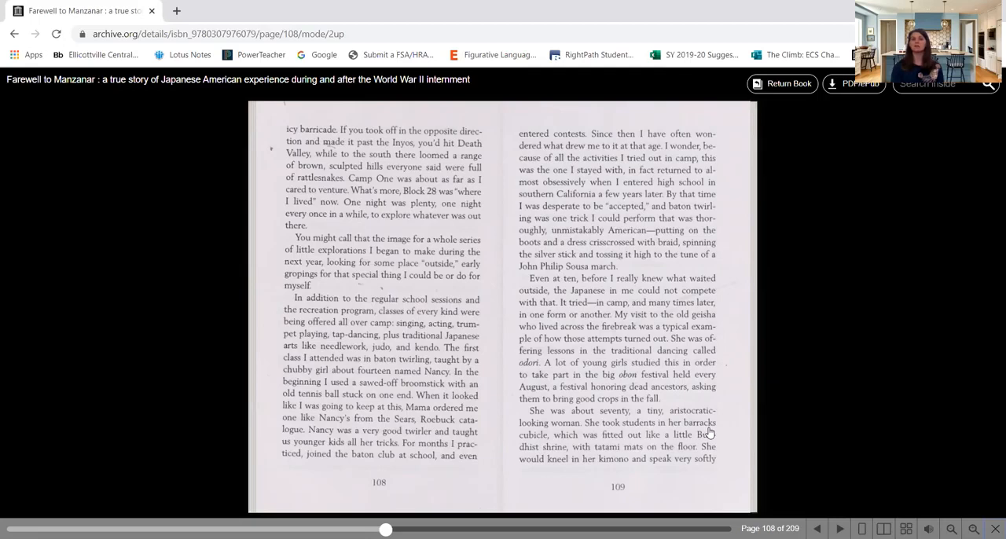
mouse_move(418, 475)
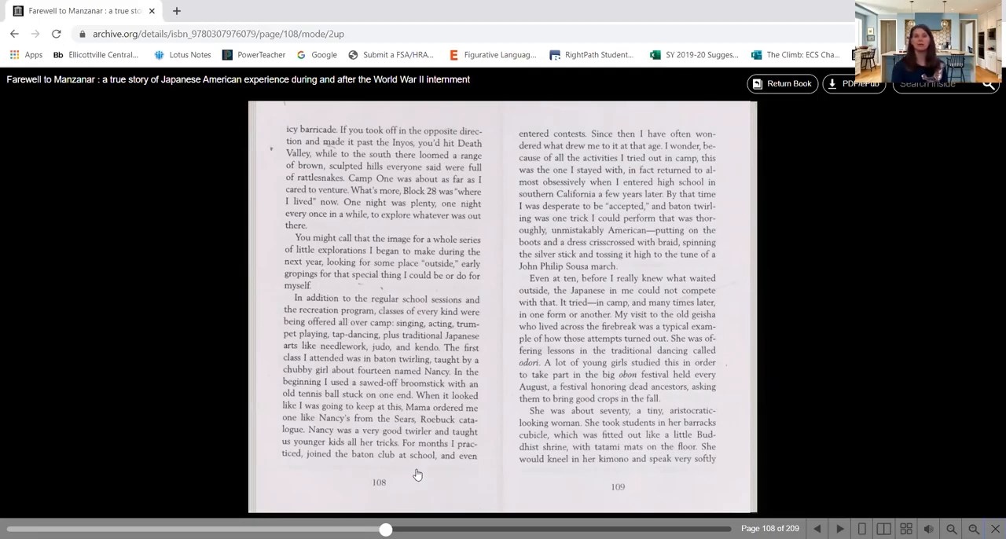
mouse_move(591, 238)
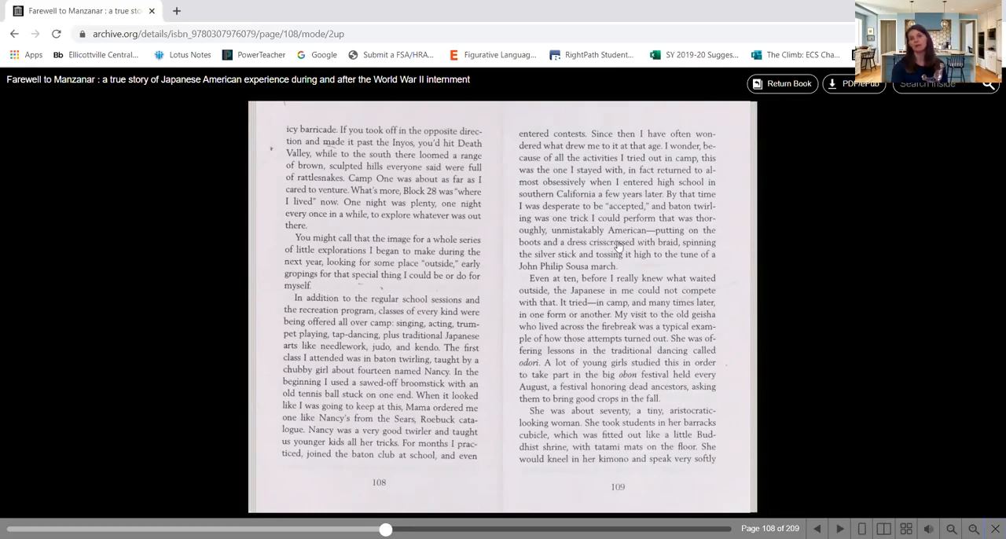
mouse_move(591, 267)
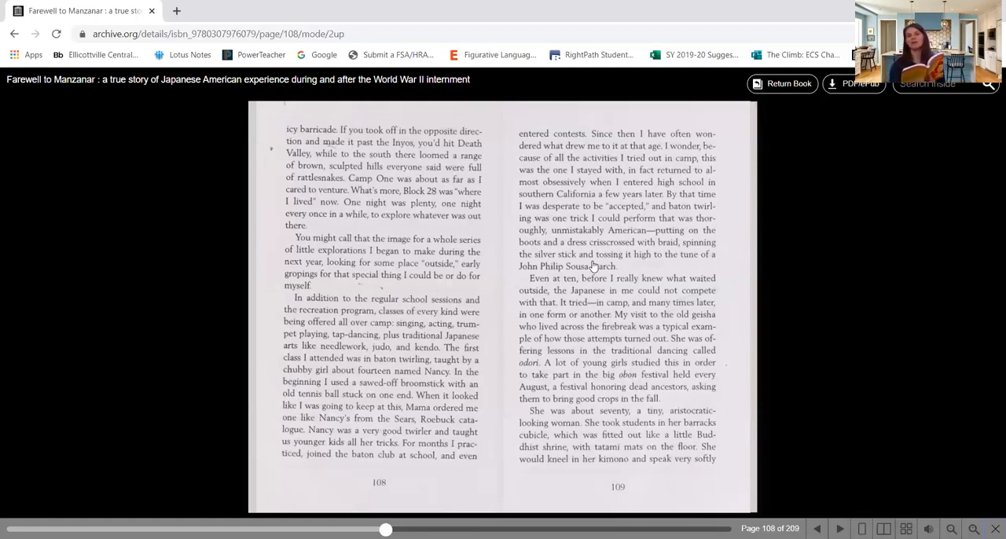
Turn from pages 108–109 to the next spread, pages 110–111, where the odori and ballet passage continues
left_click(817, 528)
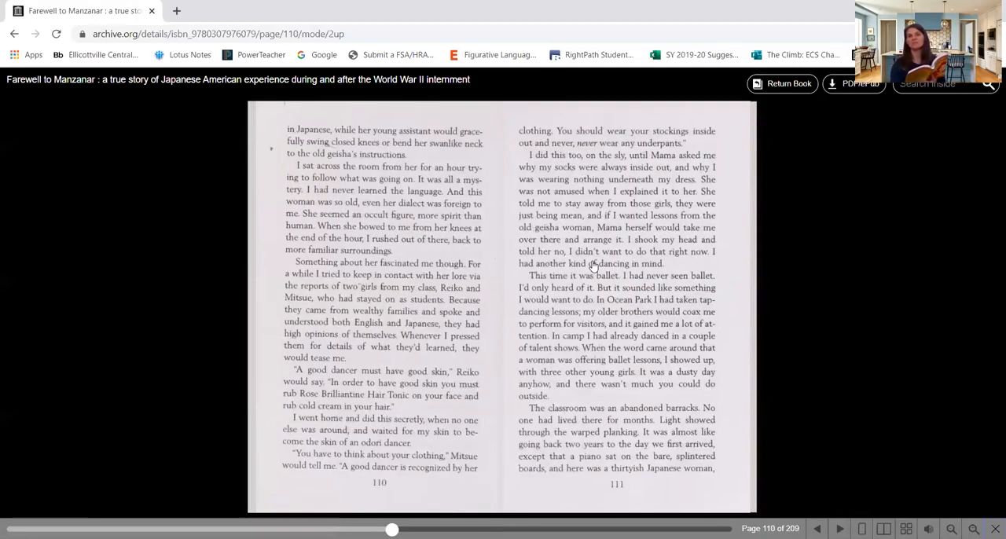
mouse_move(585, 434)
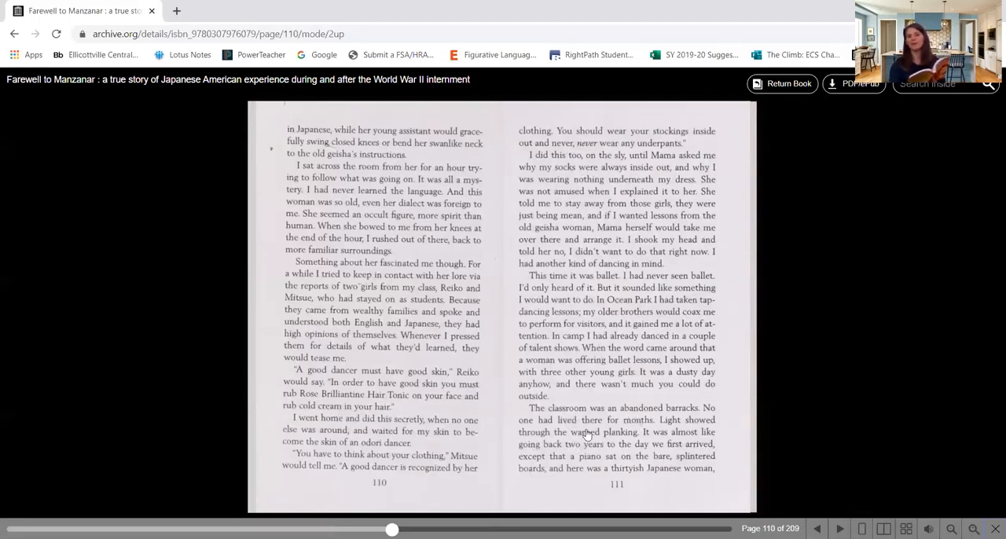
mouse_move(629, 520)
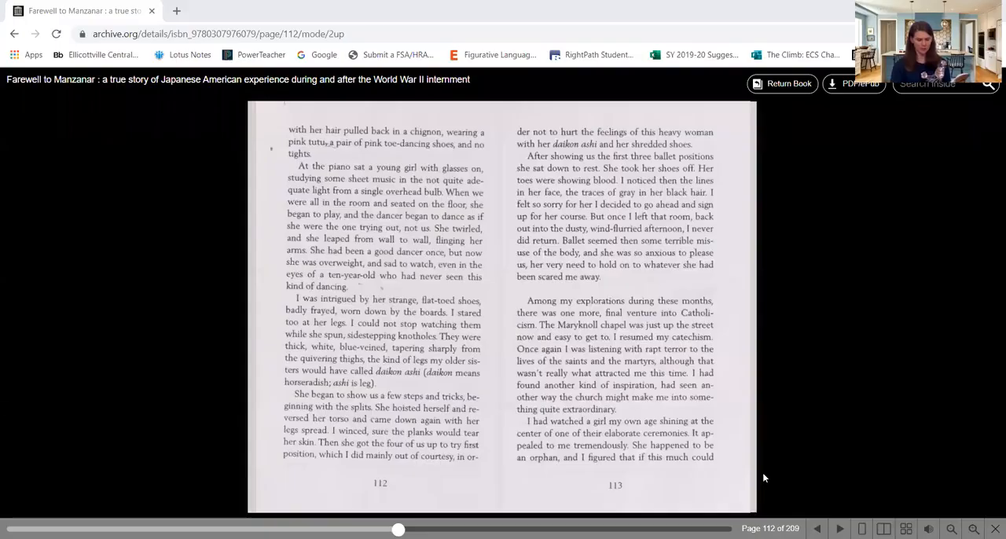
mouse_move(611, 453)
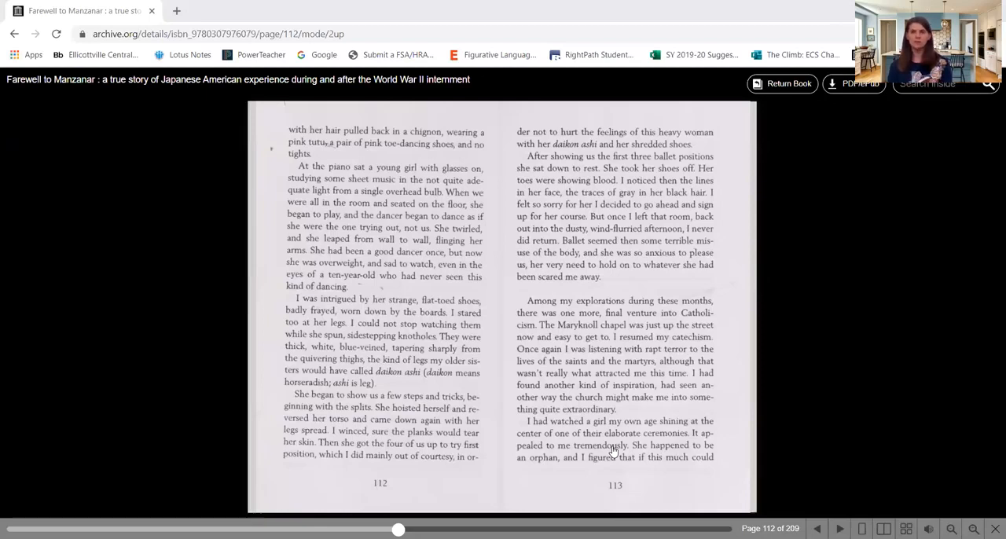
mouse_move(534, 138)
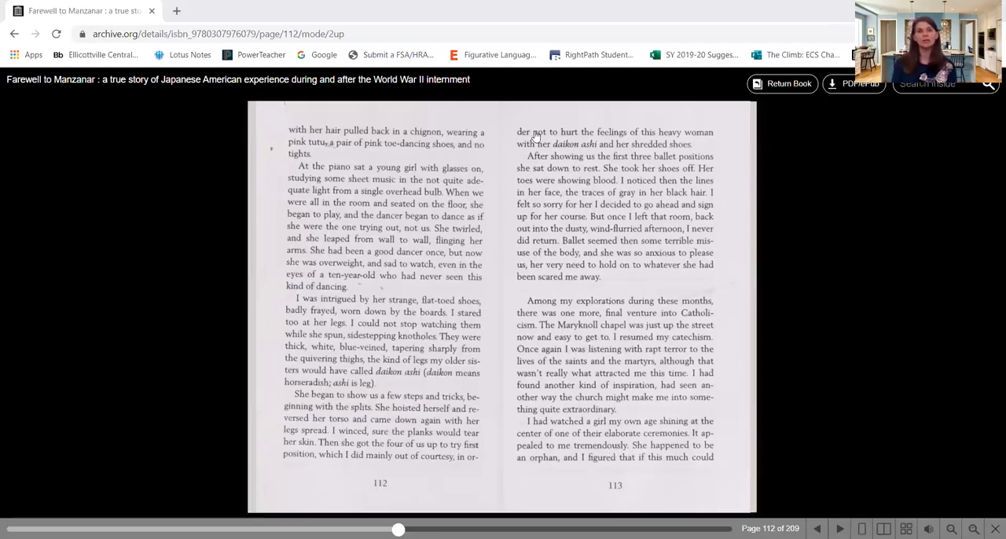